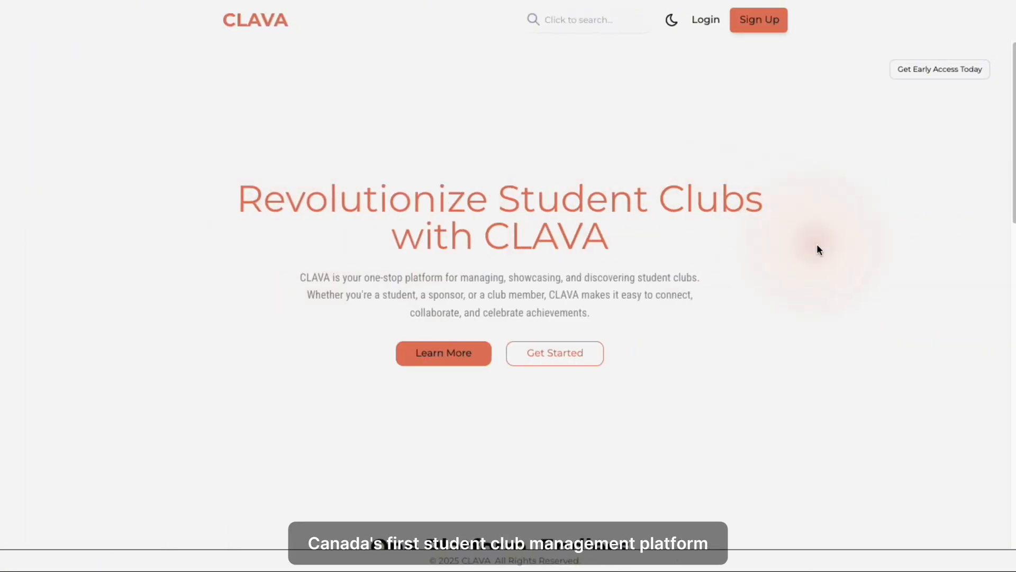
scroll(down, 3)
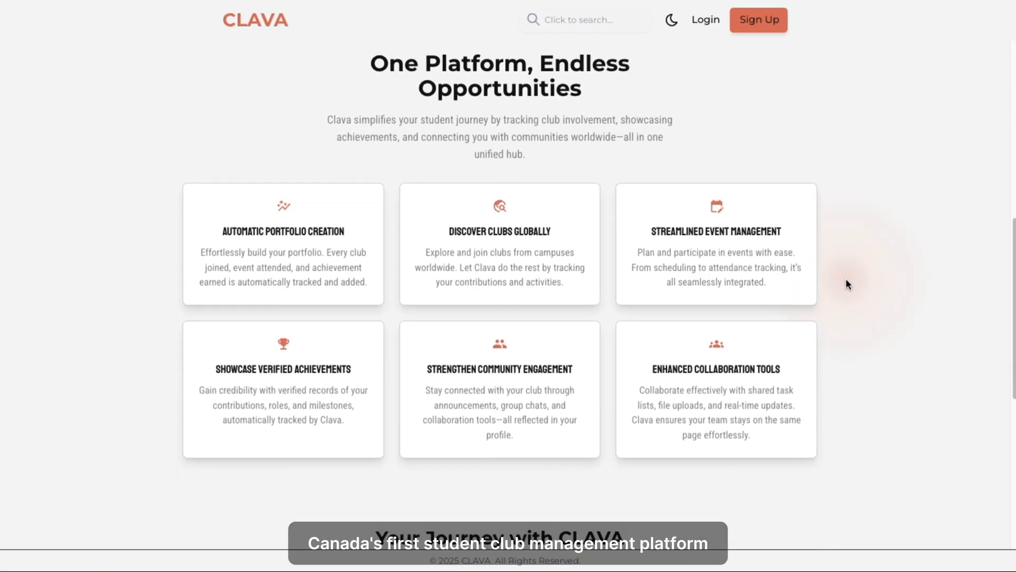